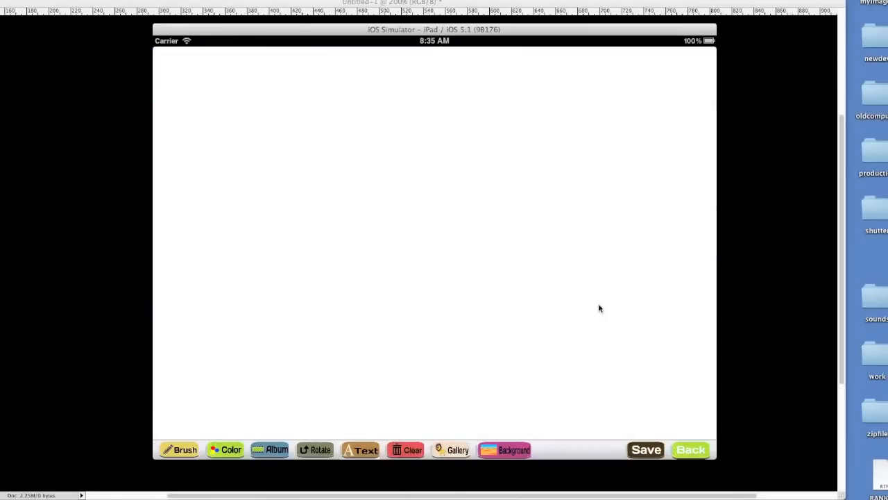
- Paint a red wavy line across the blank page
click(225, 450)
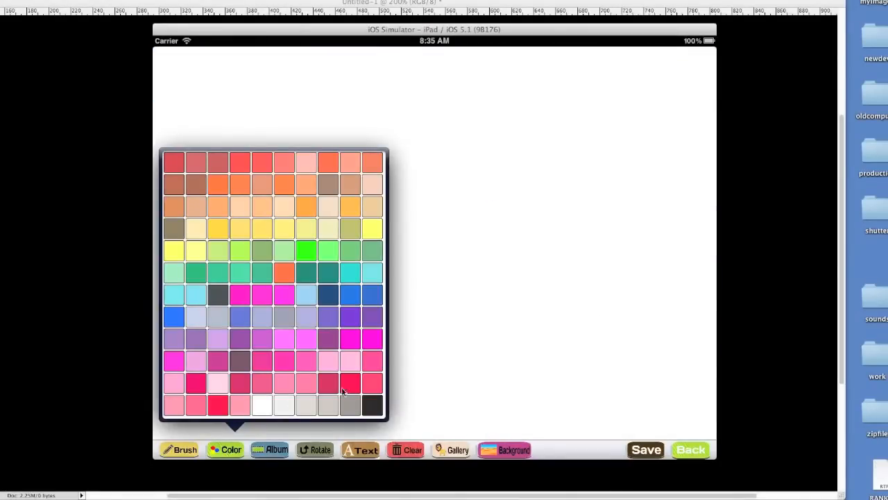
click(179, 449)
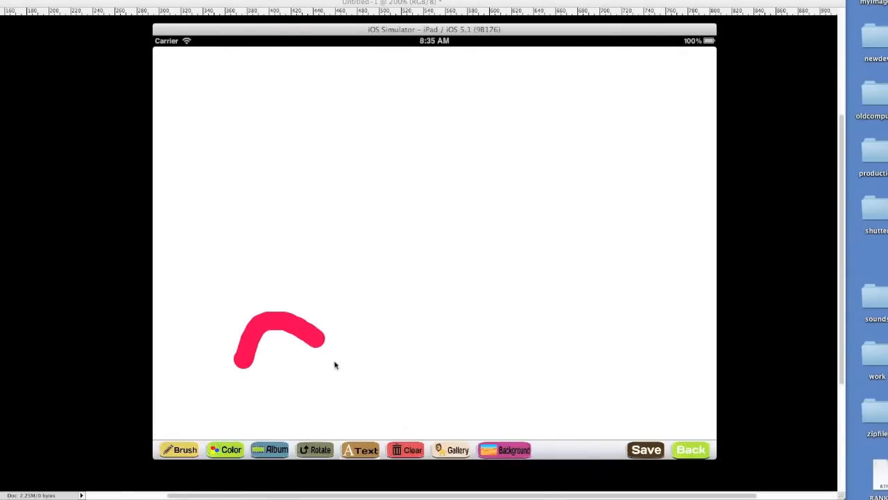
drag(320, 346, 604, 242)
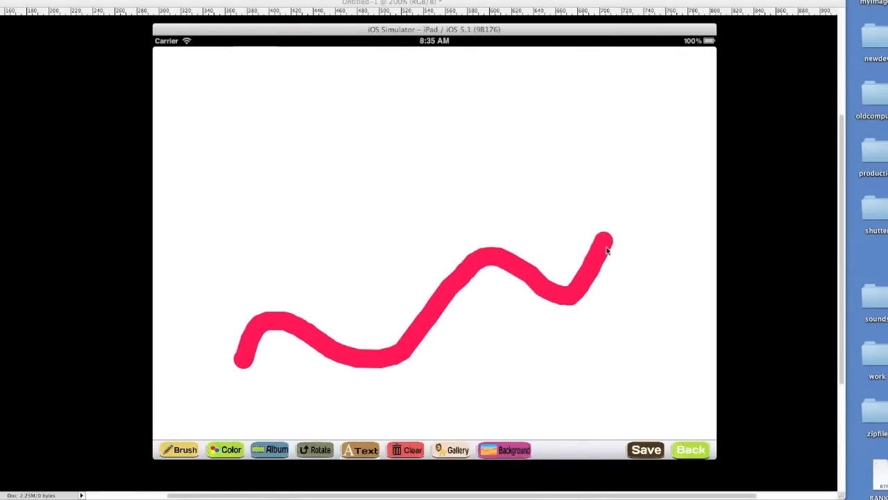
- Switch to blue and paint a stick figure above the line
click(225, 450)
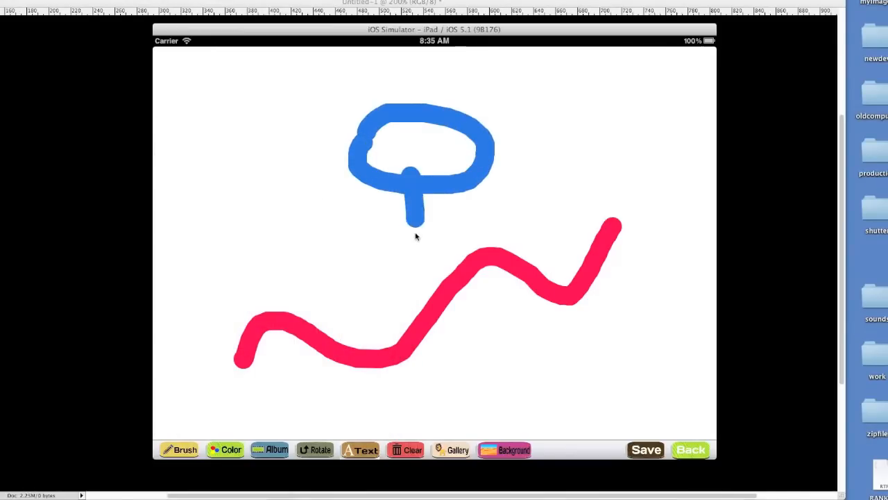
drag(415, 222, 375, 280)
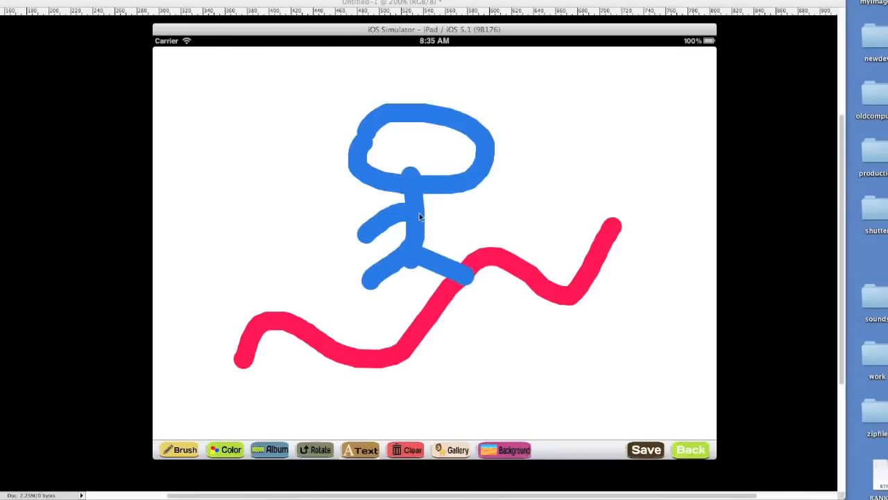
- Add a HELLO WORLD caption and save the picture to the photo album
click(361, 450)
text(HELLO WORLD)
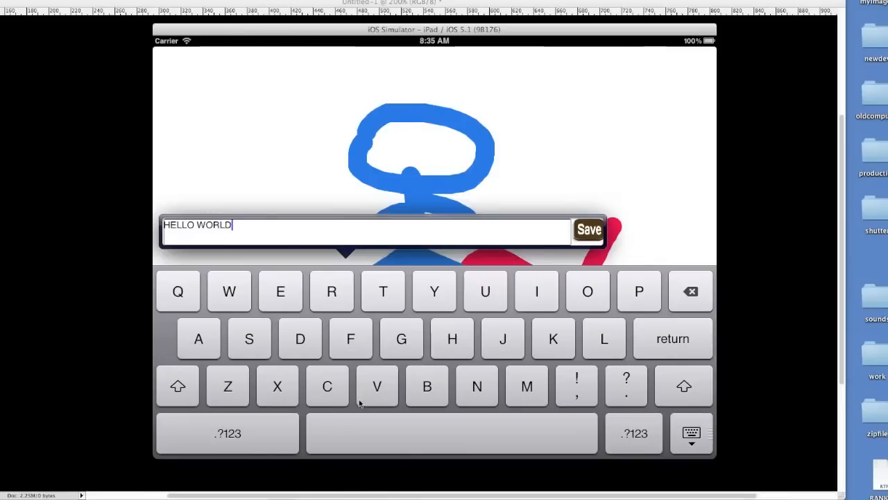
click(589, 229)
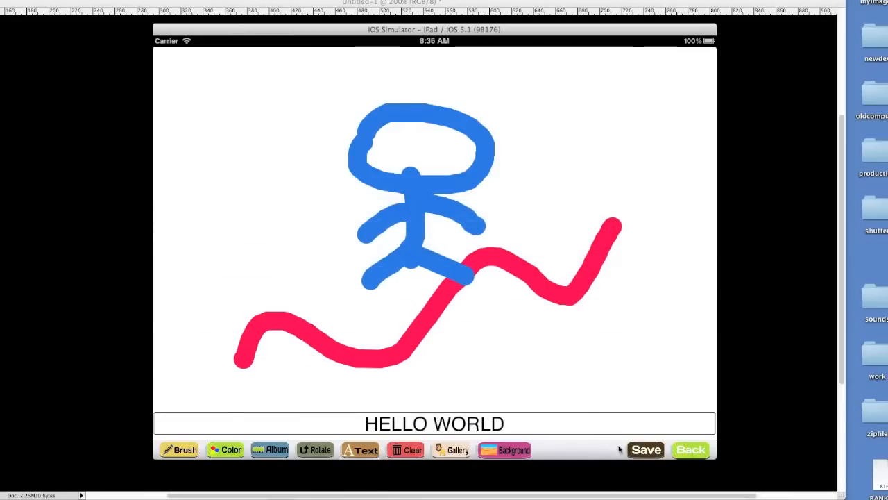
click(645, 449)
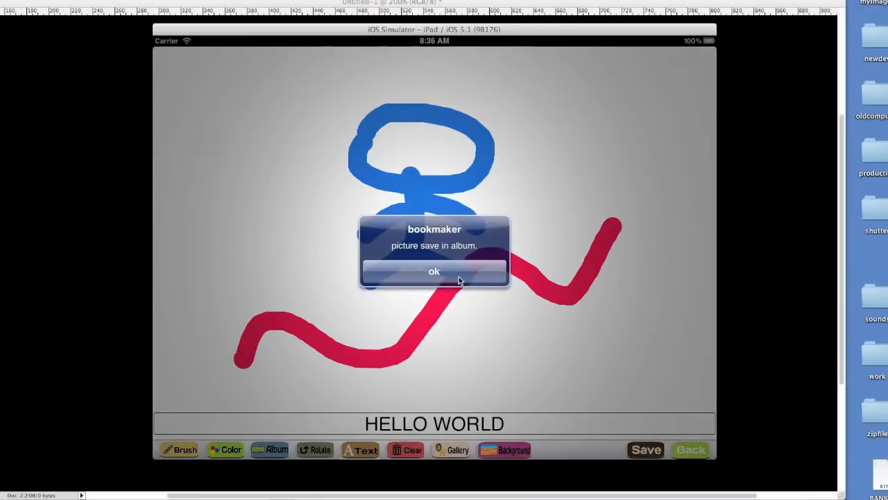
click(433, 271)
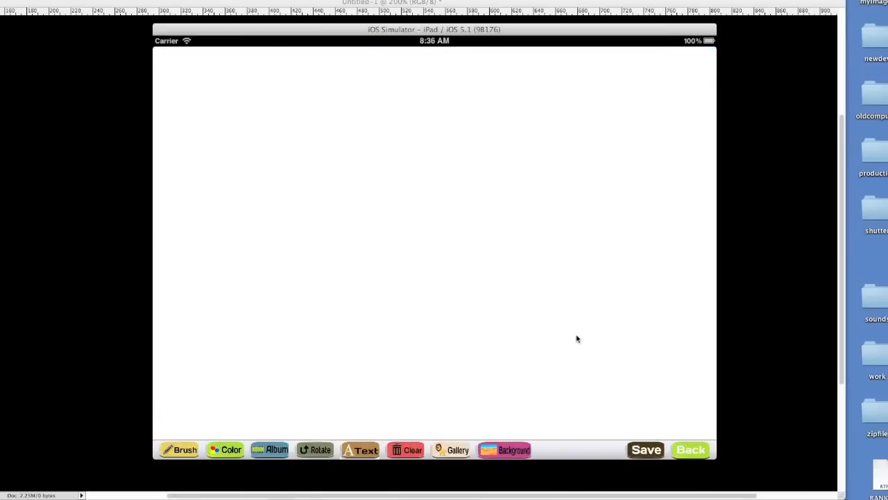
- Set the road background and place the blue car sticker on the road
click(505, 450)
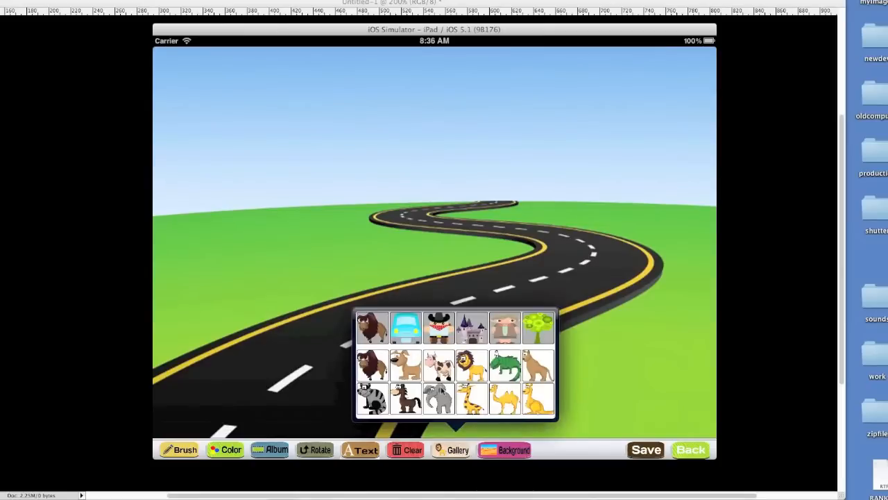
click(405, 328)
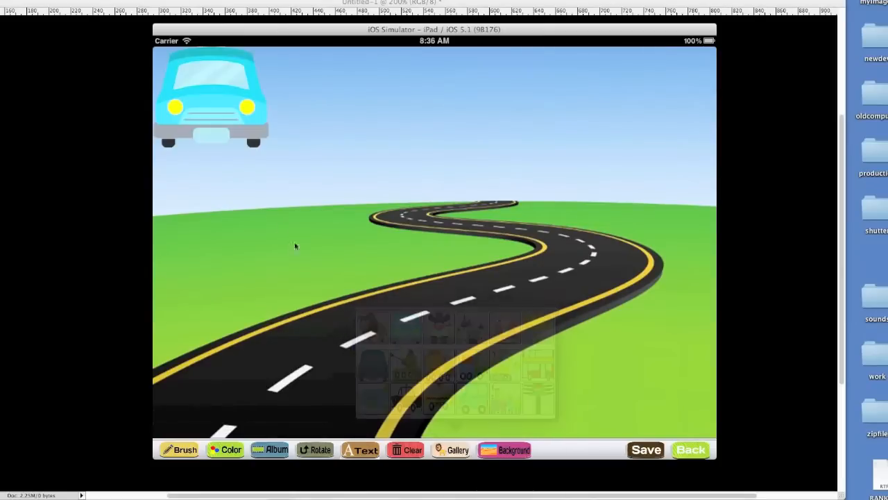
drag(211, 97, 330, 308)
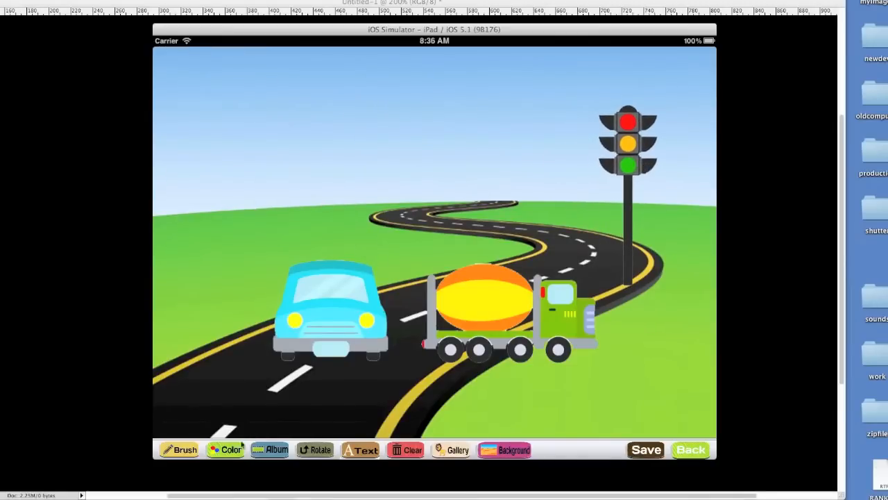
- Paint birds in the sky, the last in blue, and return to the main menu
click(230, 449)
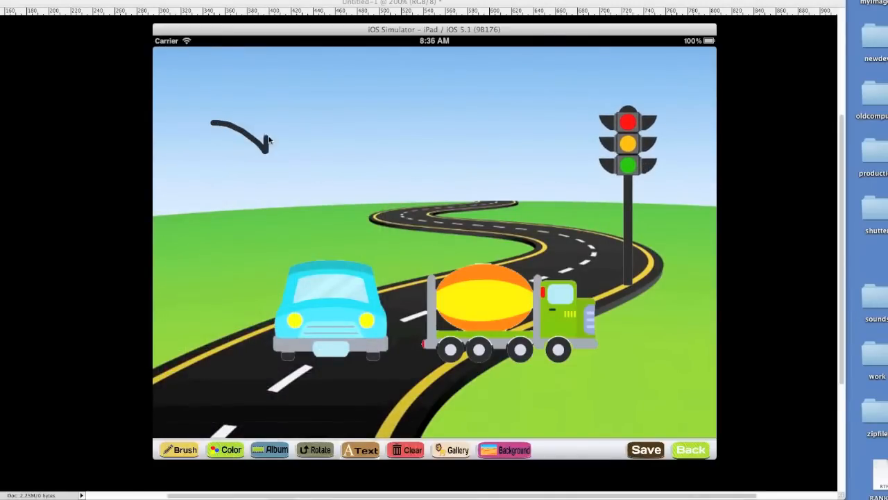
click(230, 450)
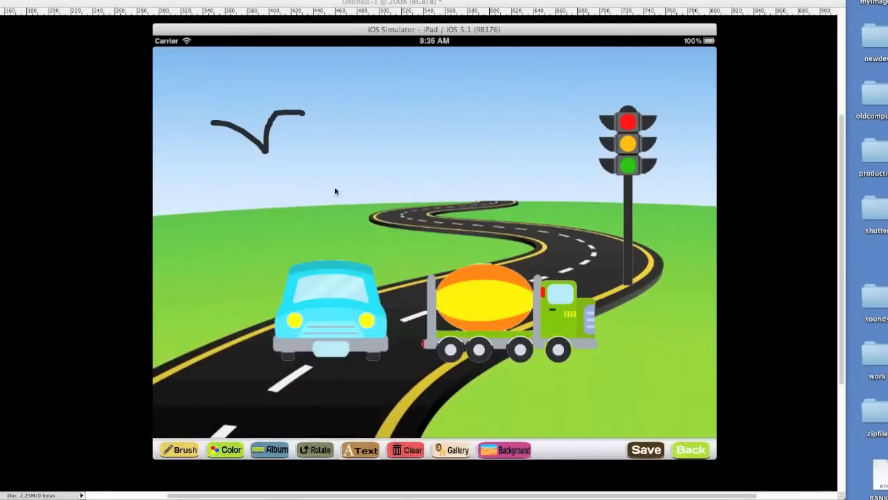
drag(350, 95, 428, 90)
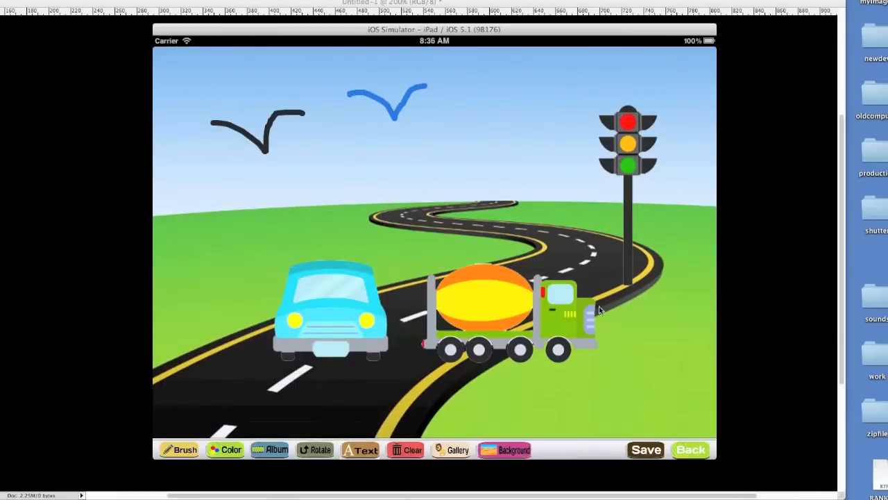
click(644, 450)
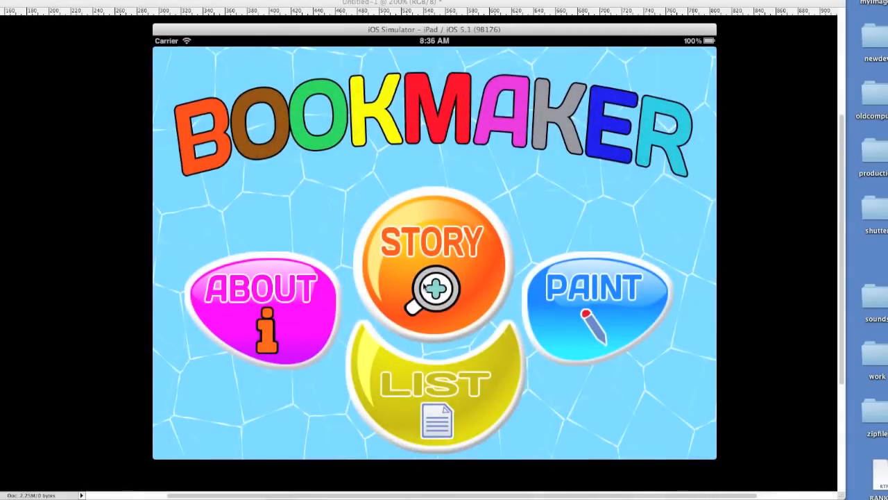
- Create a new story titled MY NEW STORY and bring up the saved photos picker
click(433, 264)
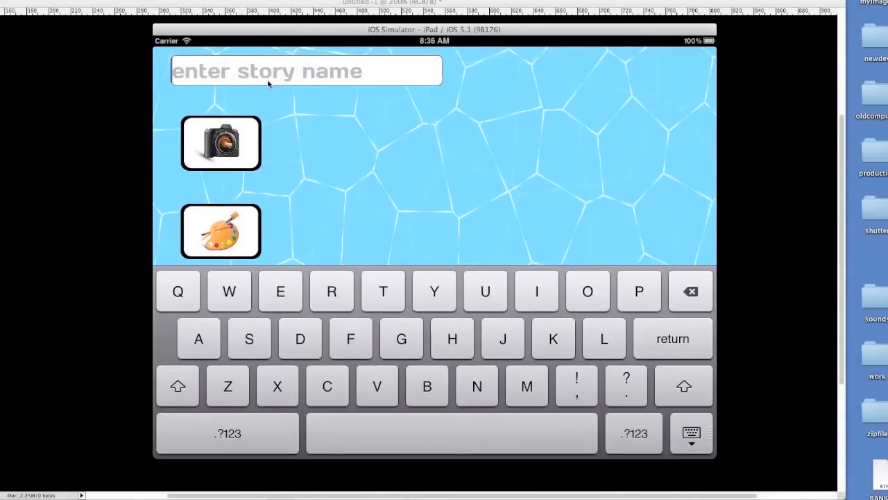
text(MY NEW)
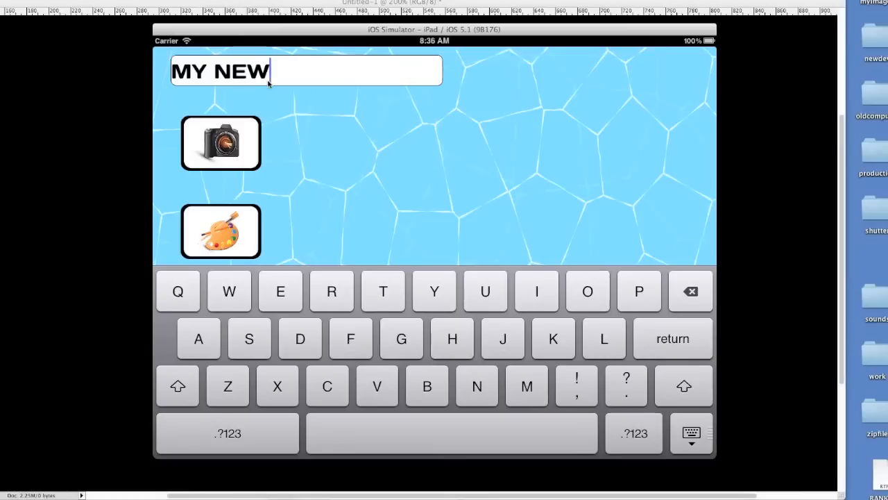
text(STO)
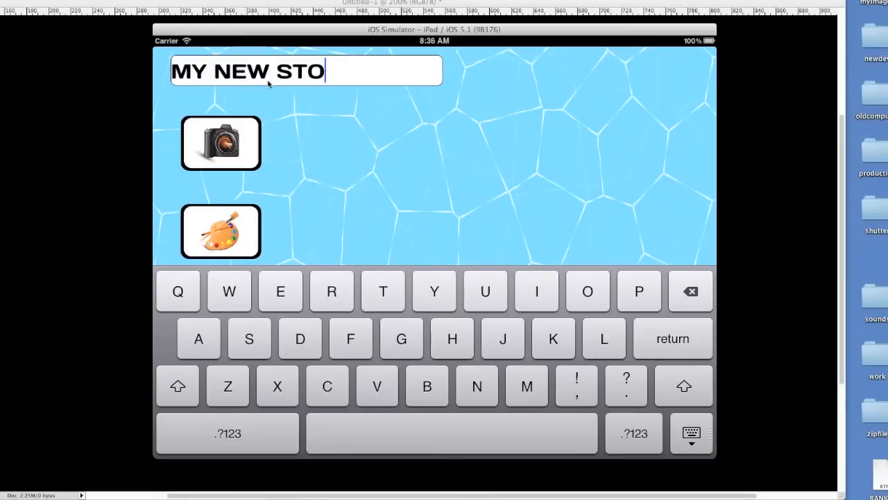
text(RY)
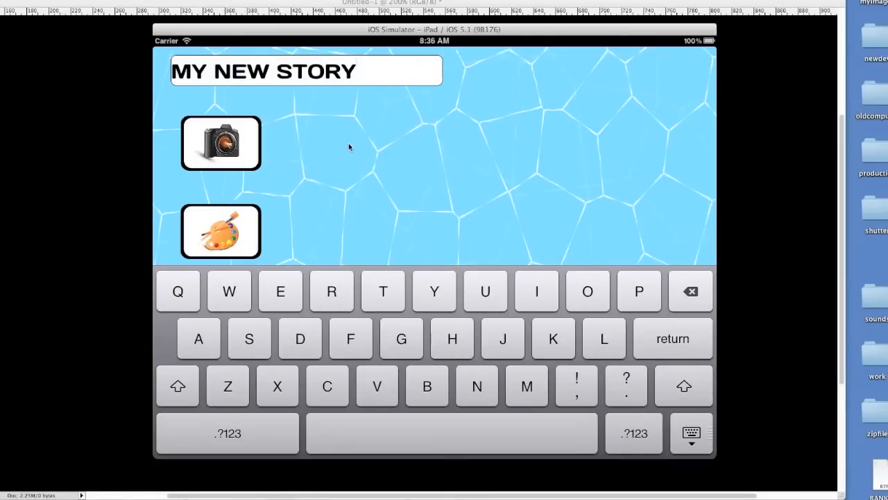
click(220, 142)
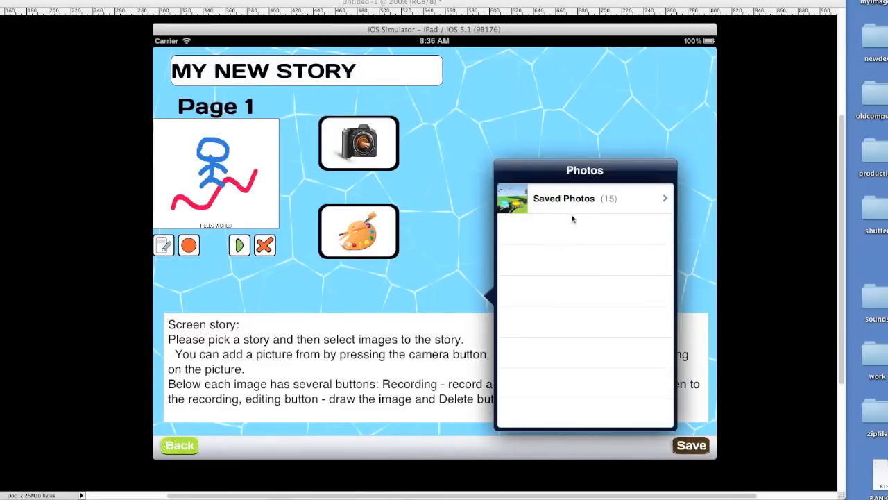
- Add the road-scene picture from Saved Photos as Page 2 and save the story
click(586, 197)
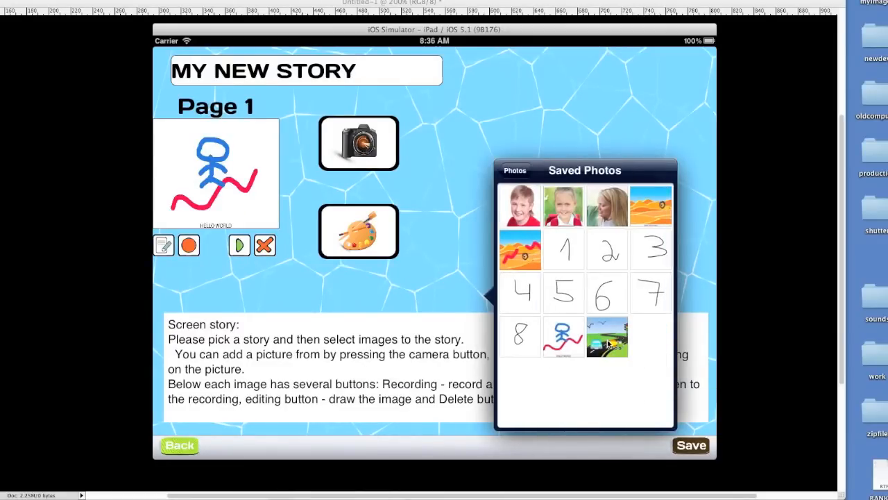
click(607, 337)
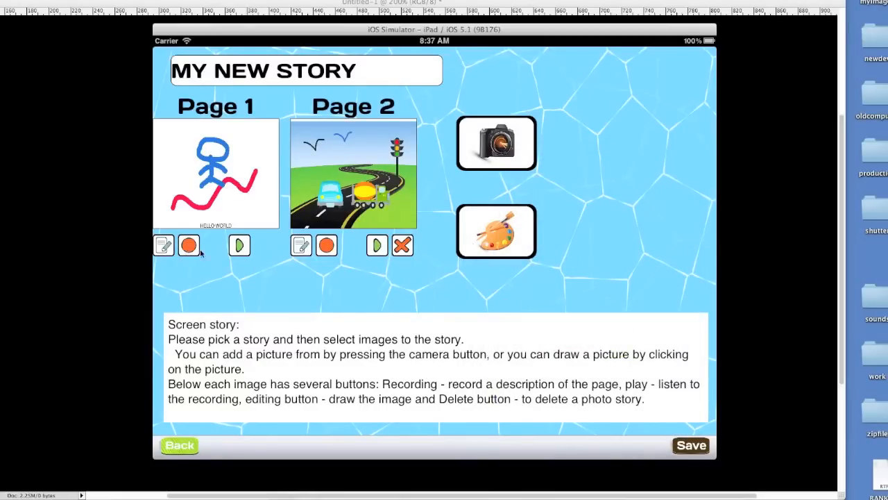
click(189, 244)
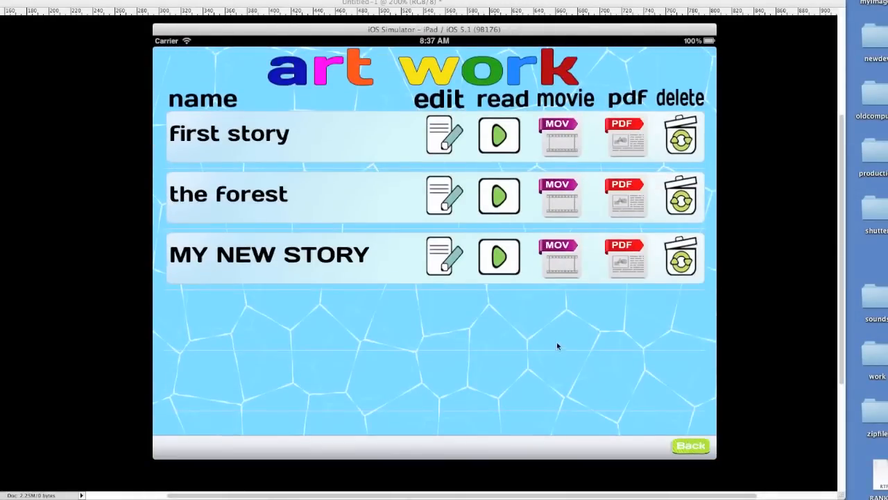
mouse_move(517, 333)
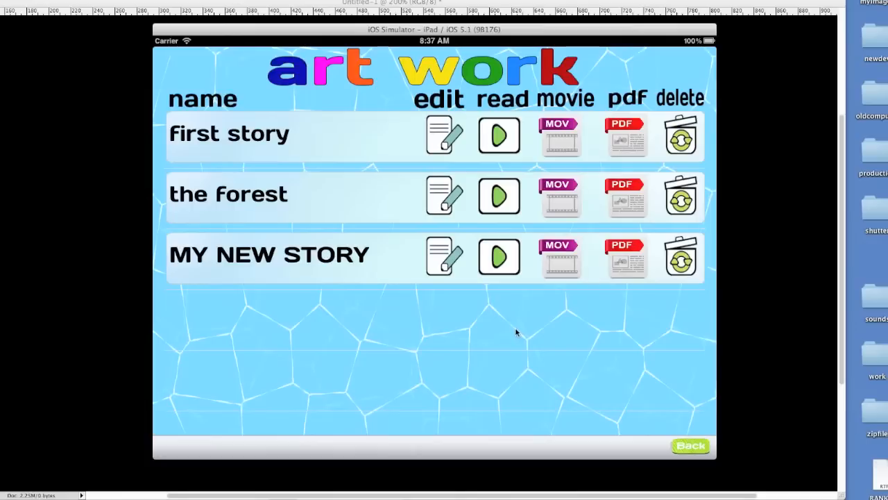
mouse_move(550, 267)
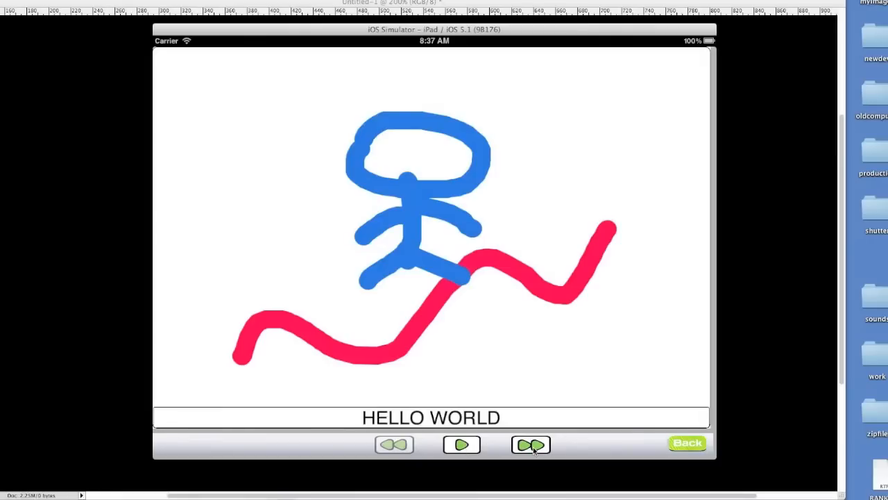
click(531, 444)
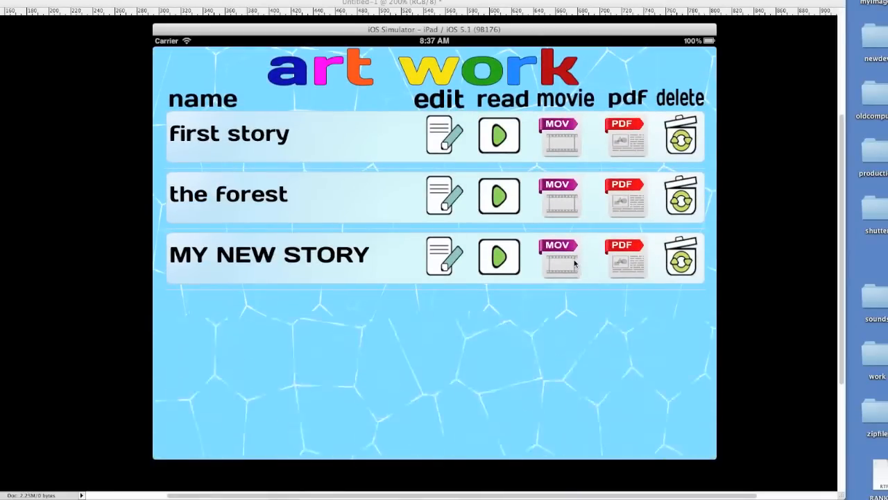
- Make a movie of MY NEW STORY and save it to the photo album
click(560, 257)
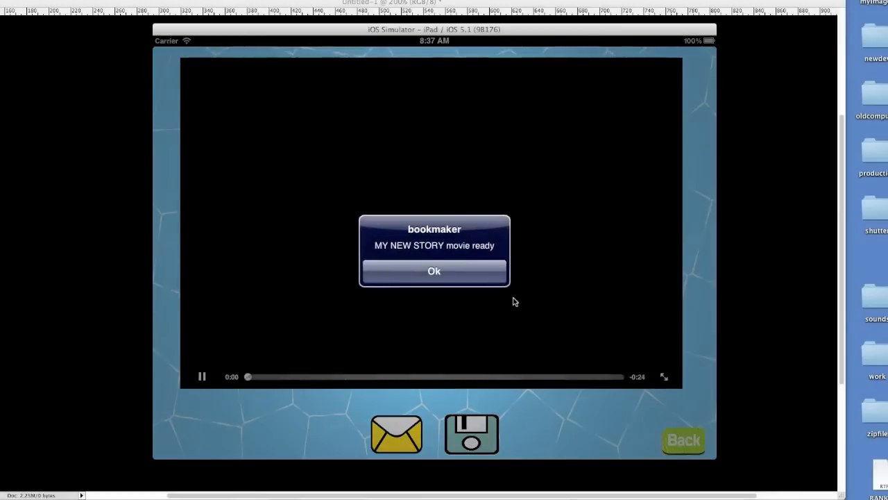
click(433, 271)
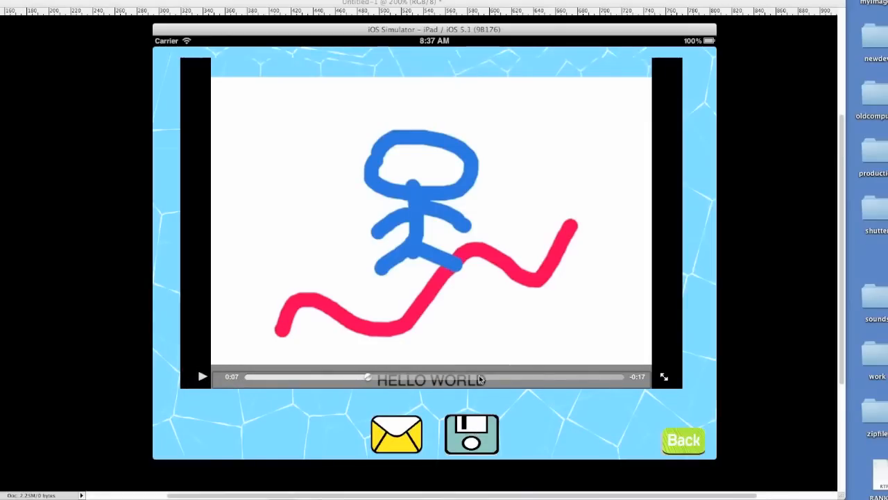
click(472, 433)
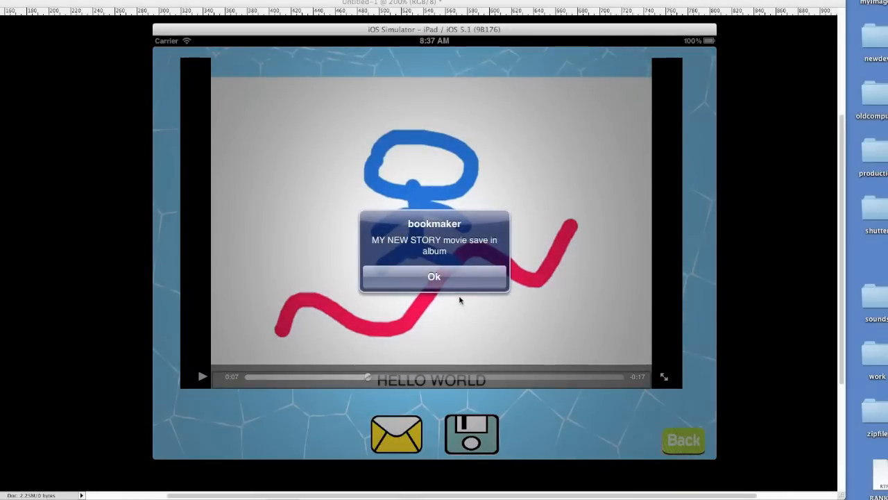
click(433, 276)
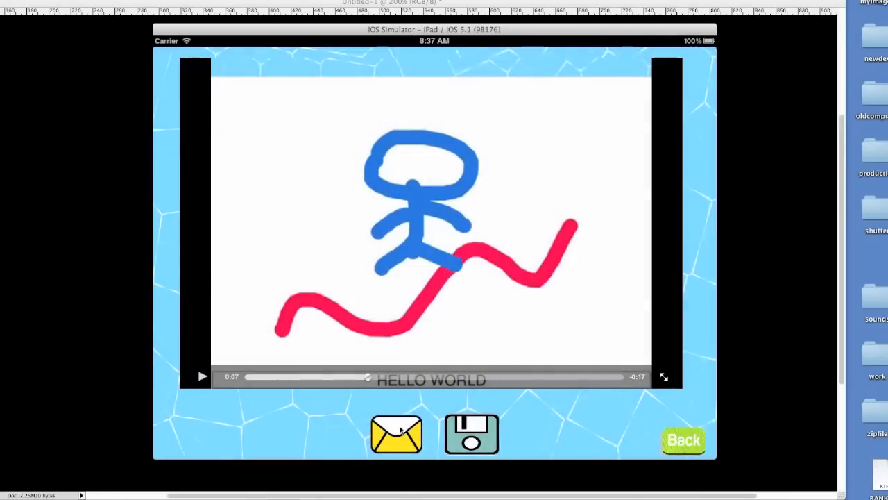
mouse_move(340, 183)
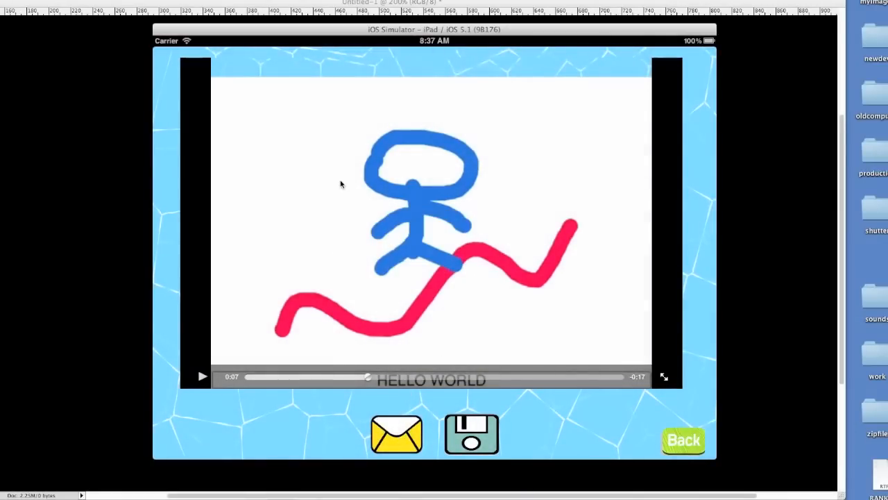
- Start an email with the movie attached, cancel it, and return to the story list
click(396, 433)
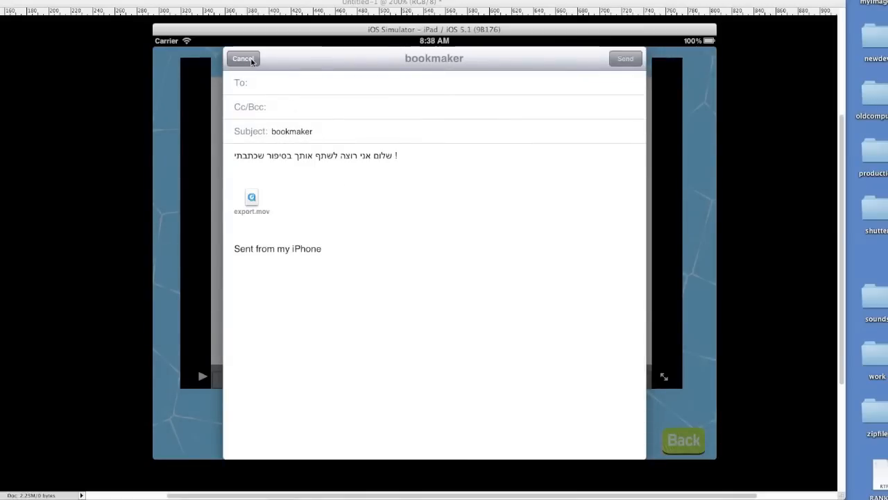
click(243, 58)
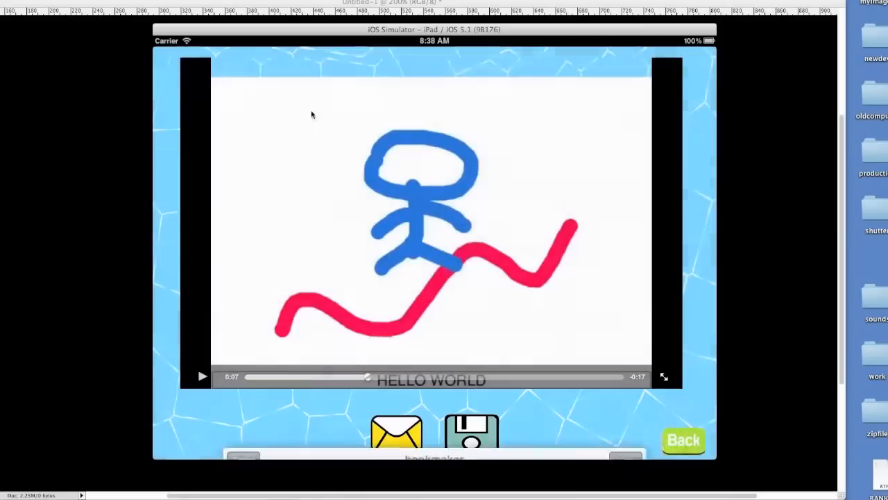
click(683, 439)
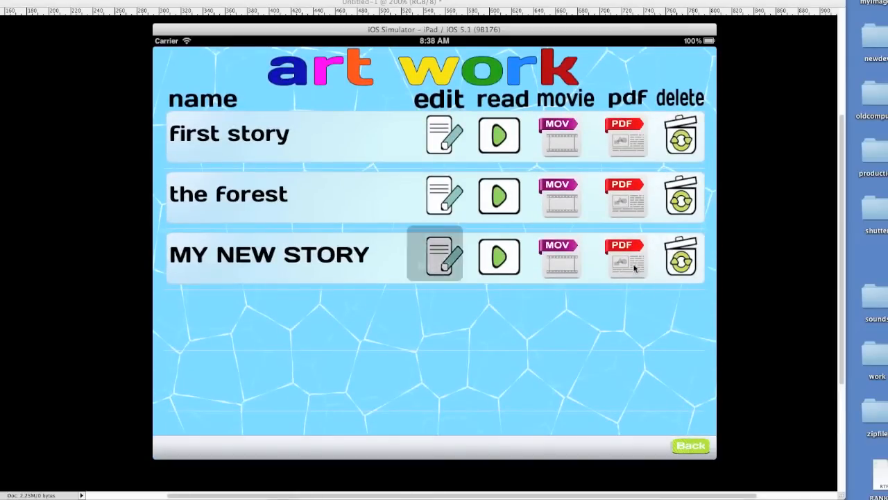
- Export MY NEW STORY as a PDF email attachment, then cancel the draft
click(626, 257)
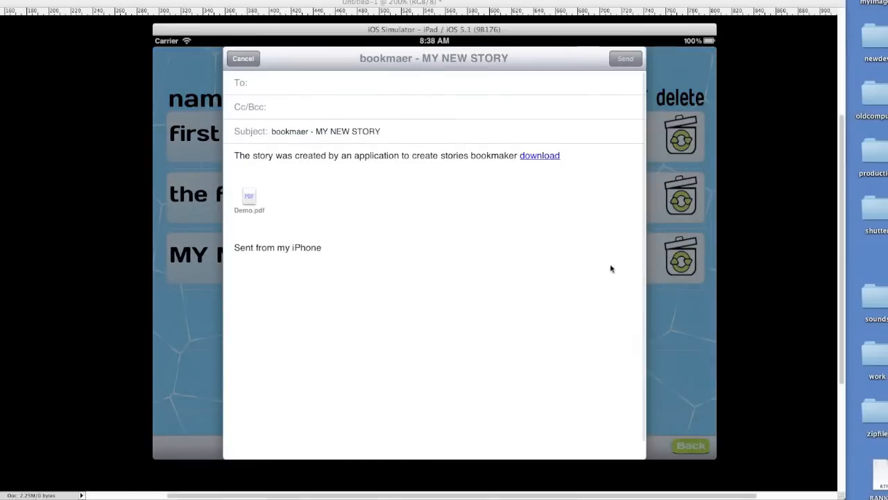
mouse_move(289, 142)
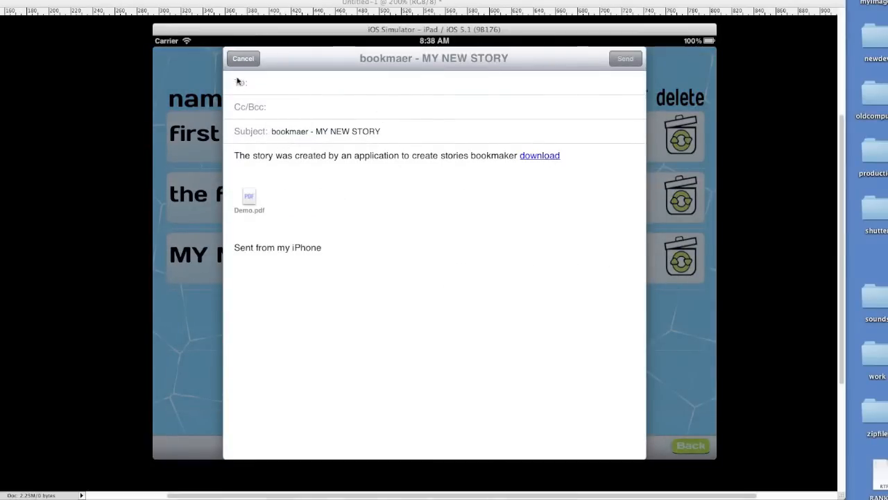
click(242, 58)
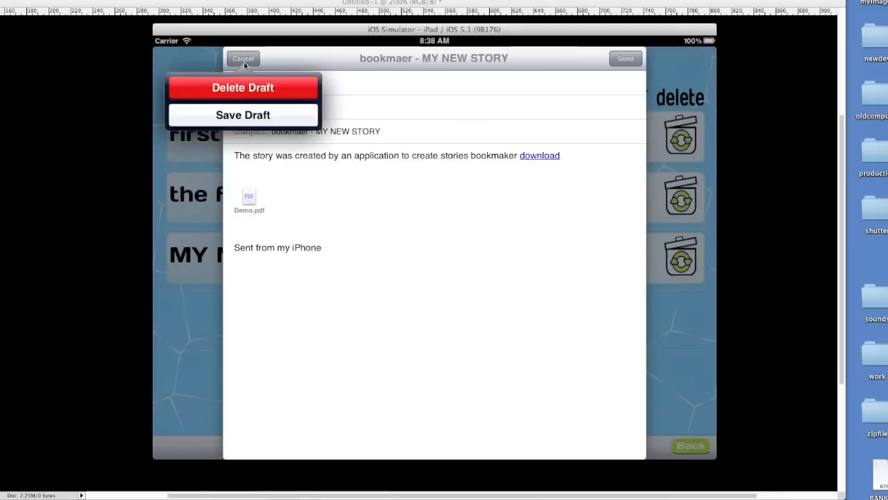